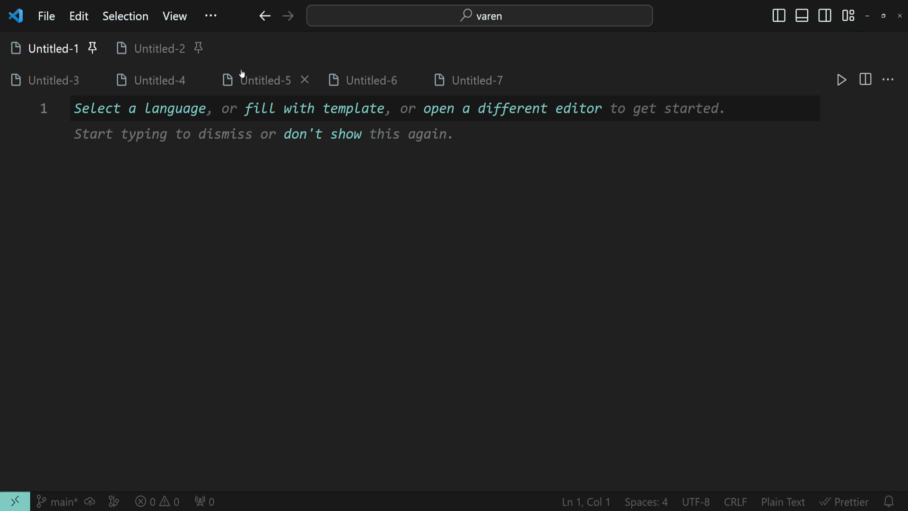
pyautogui.moveTo(265, 80)
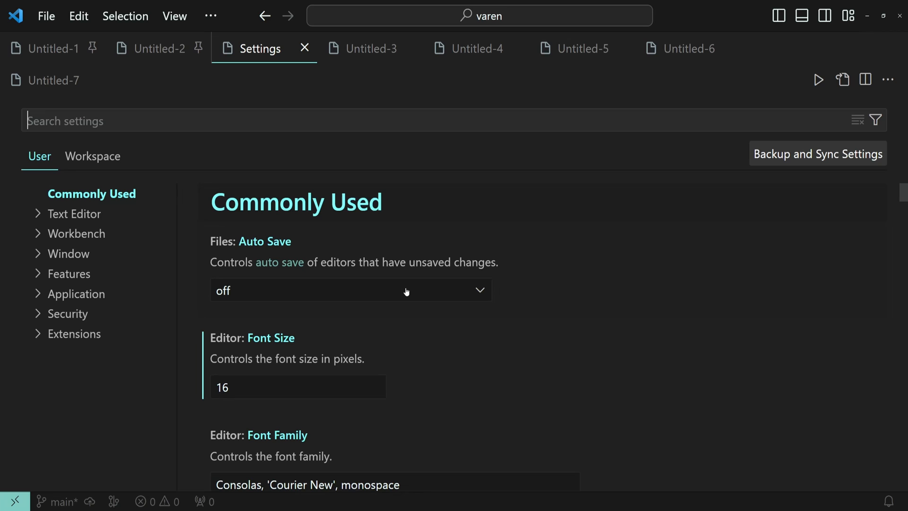
pyautogui.click(46, 15)
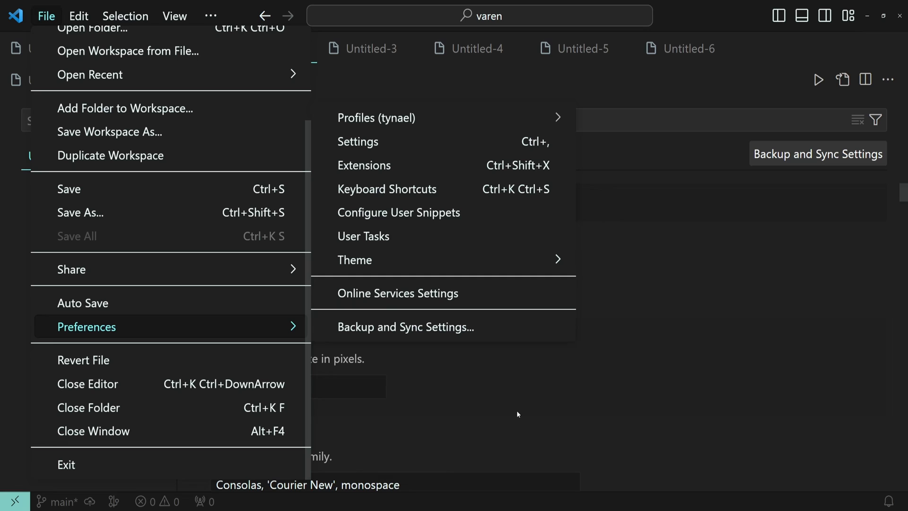
pyautogui.click(358, 142)
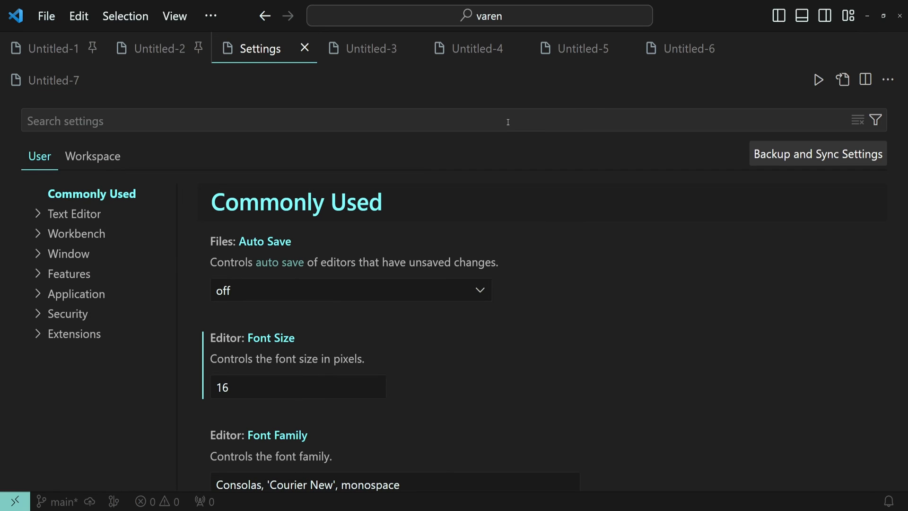
# Step: Search settings for 'pinned' and tick Workbench › Editor: Pinned Tabs On Separate Row
pyautogui.write('pinned tabs on separate row')
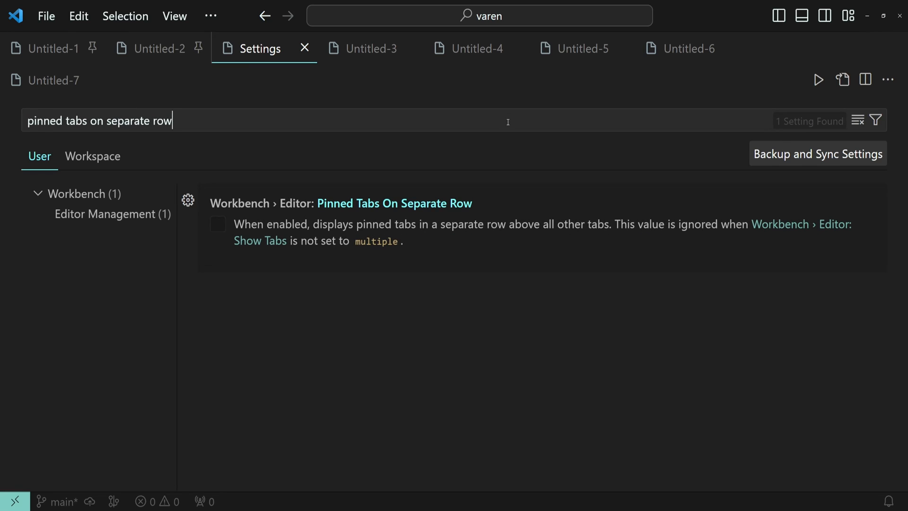
pyautogui.moveTo(217, 225)
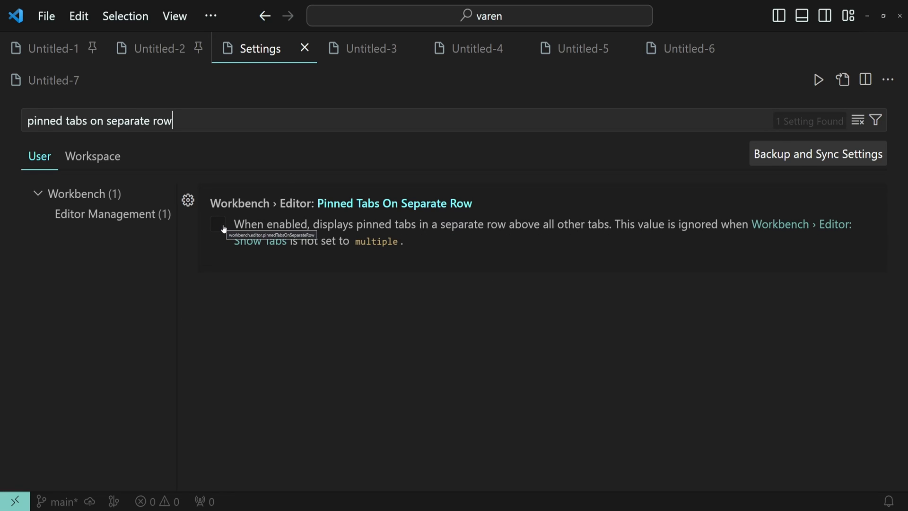
pyautogui.click(219, 225)
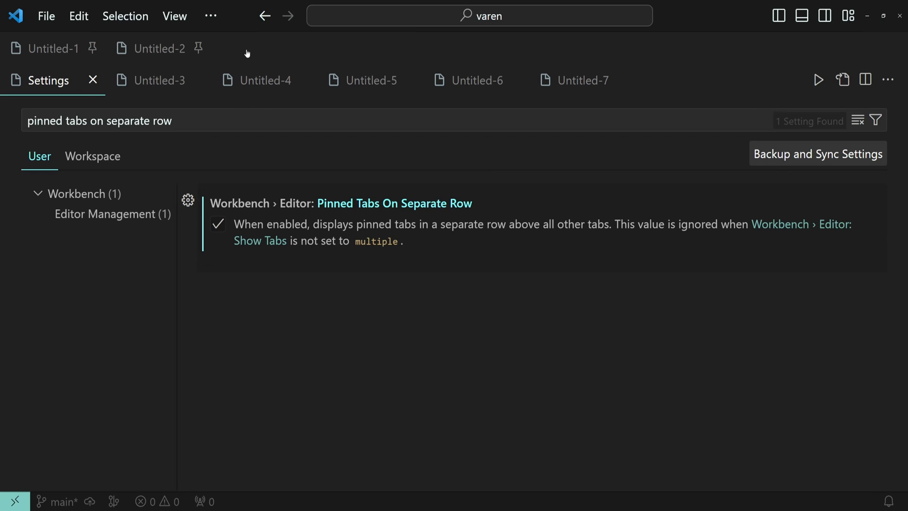
pyautogui.moveTo(264, 81)
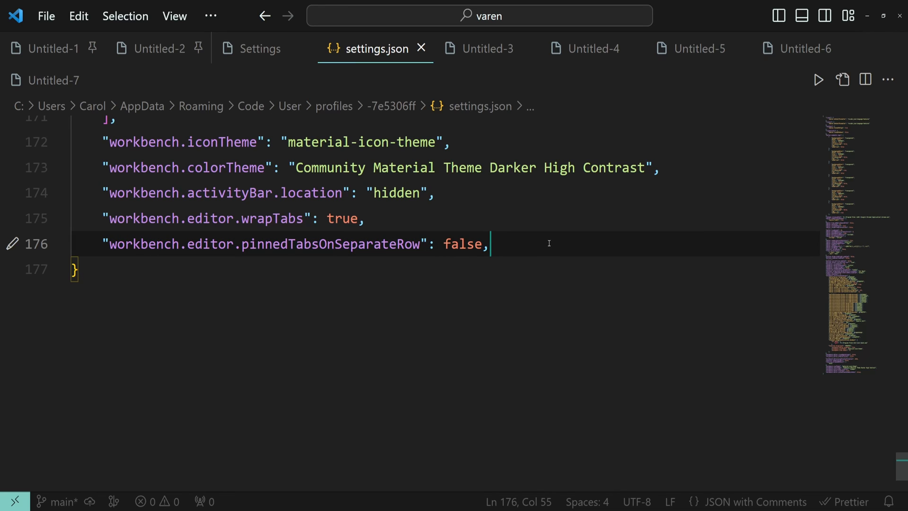
# Step: In User Settings (JSON), set workbench.editor.pinnedTabsOnSeparateRow to true
pyautogui.press('ctrl+shift+p')
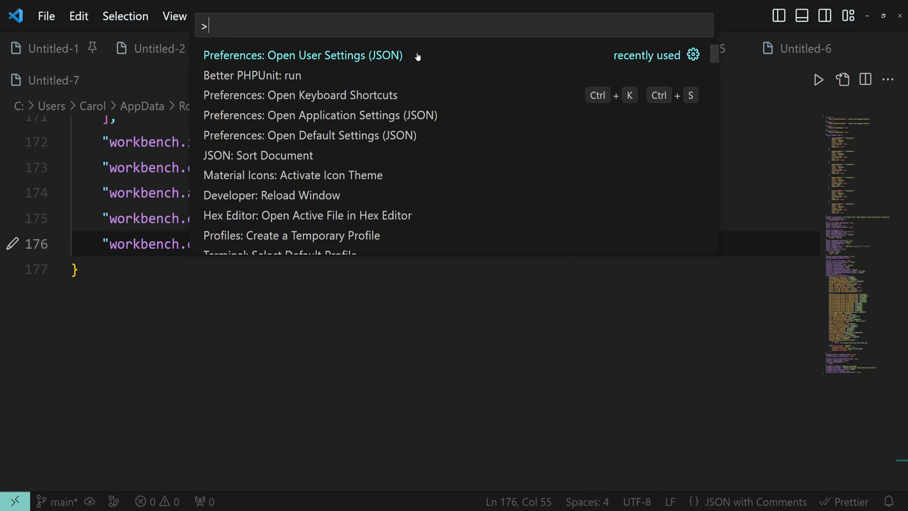
pyautogui.click(302, 56)
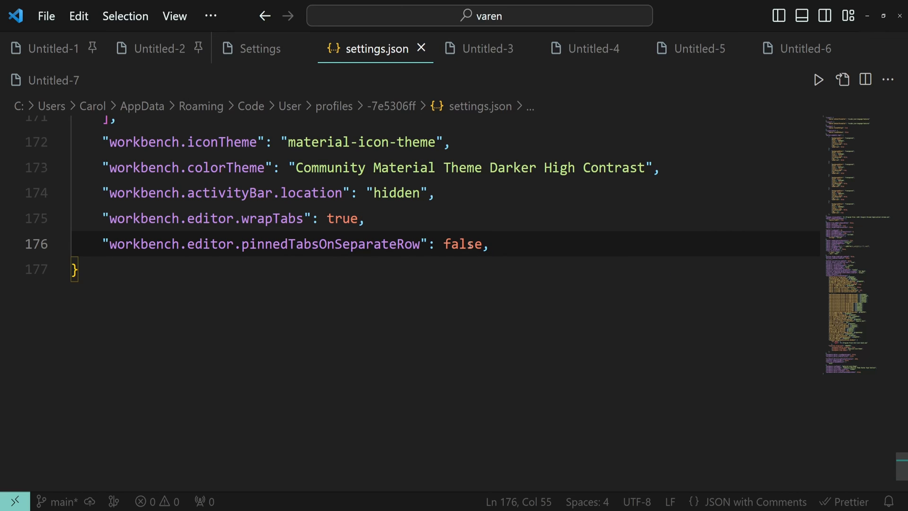
pyautogui.write('tru')
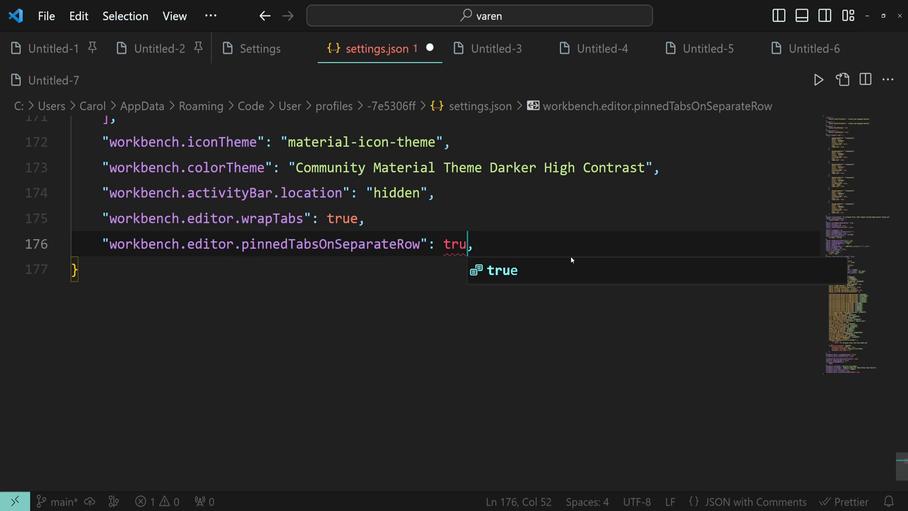
pyautogui.write('e')
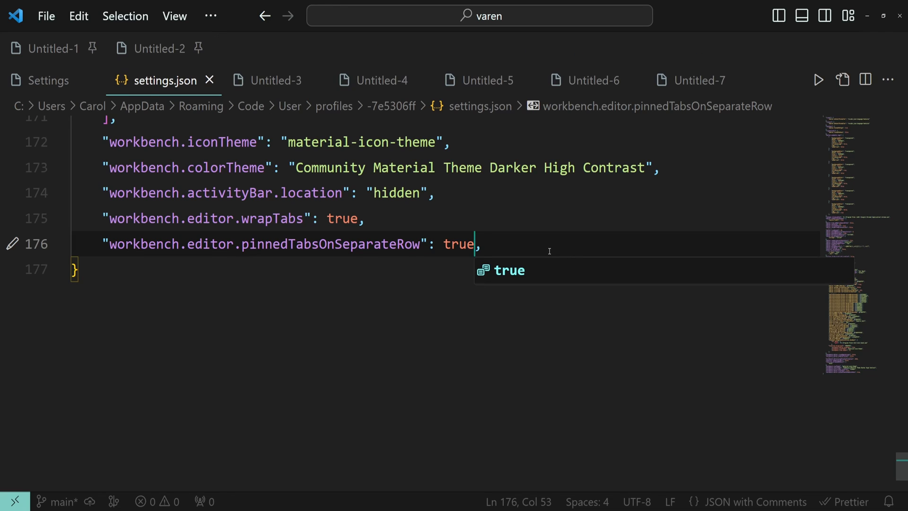